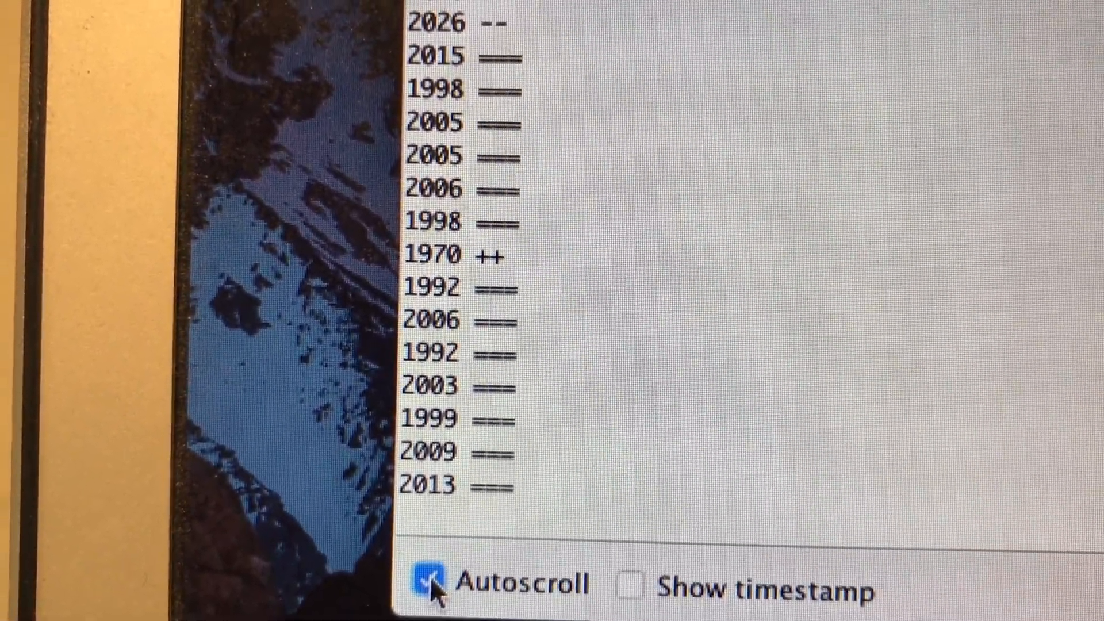
# Turn off Autoscroll in the Serial Monitor and scroll up to review earlier timing lines
pyautogui.click(430, 586)
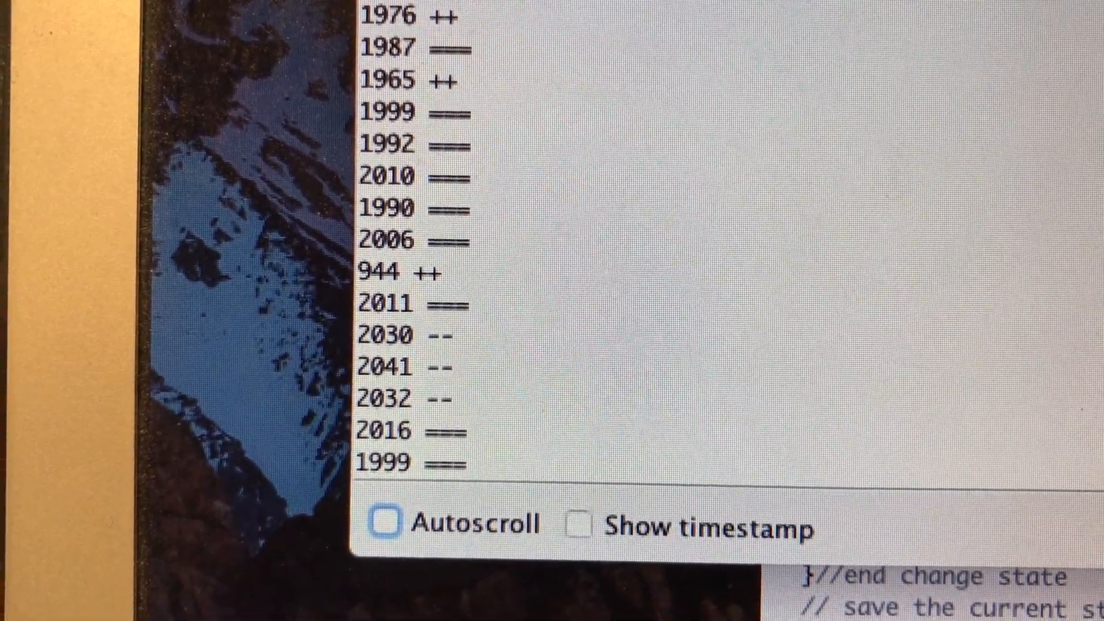
pyautogui.scroll(3)
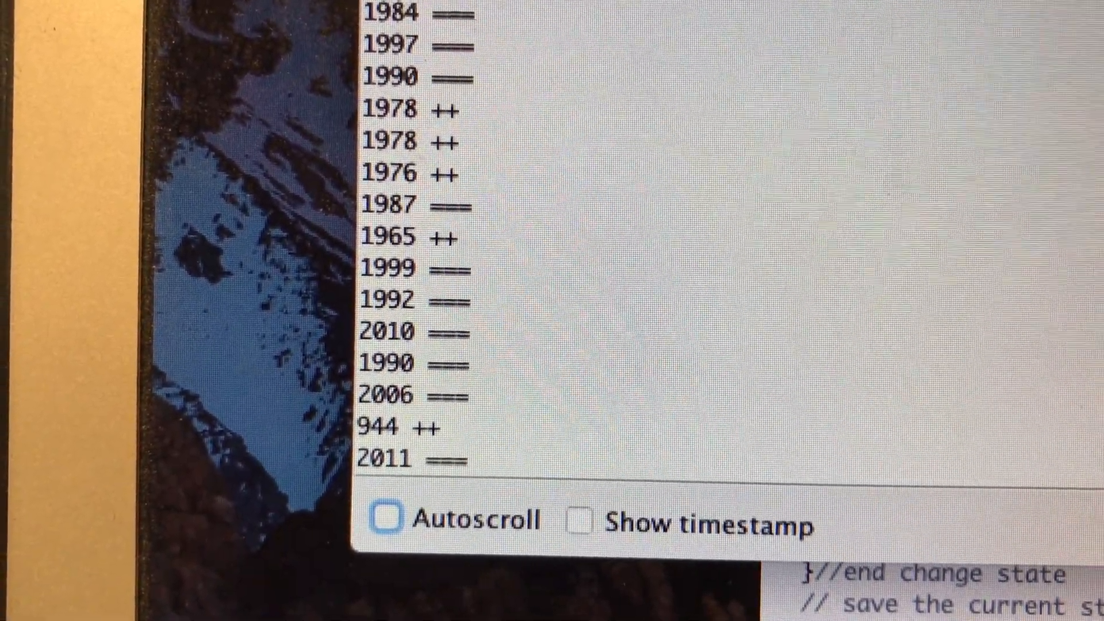